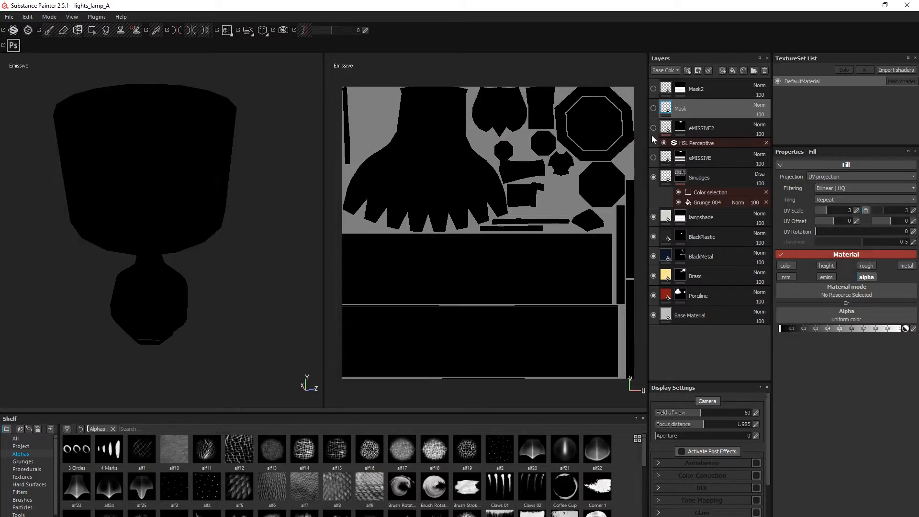
Step: Make the eMISSIVE2 layer visible so the lampshade shows a warm glowing band
click(653, 129)
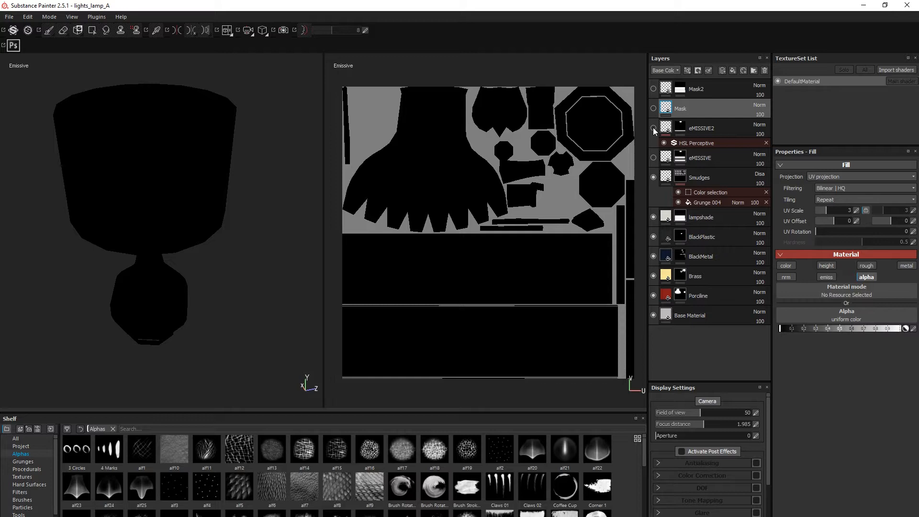
click(654, 128)
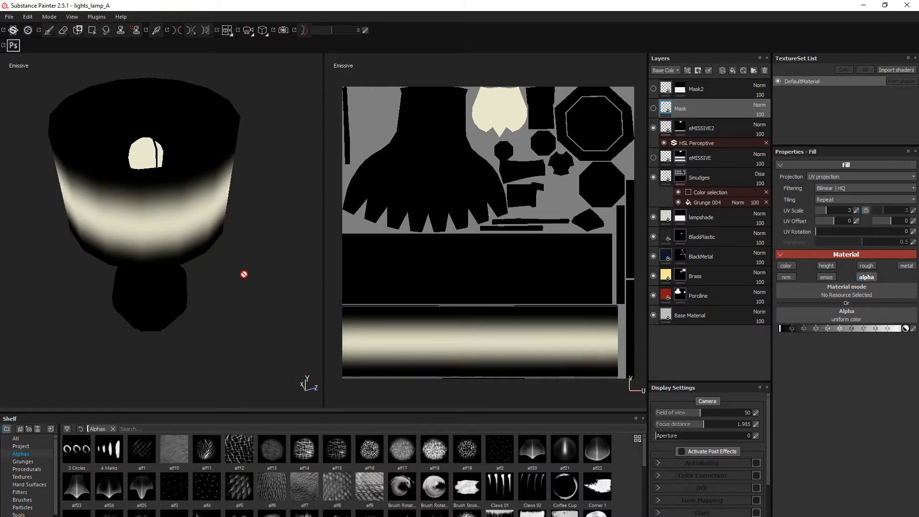
mouse_move(533, 273)
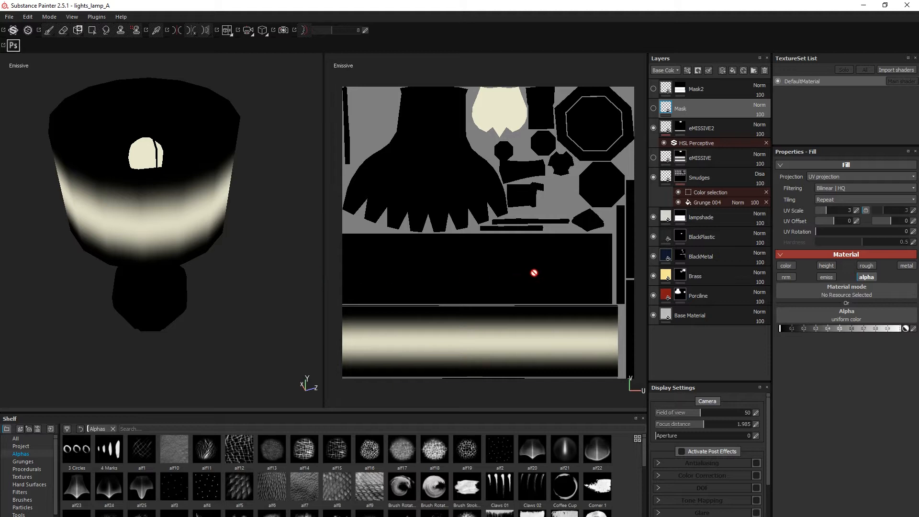
mouse_move(477, 270)
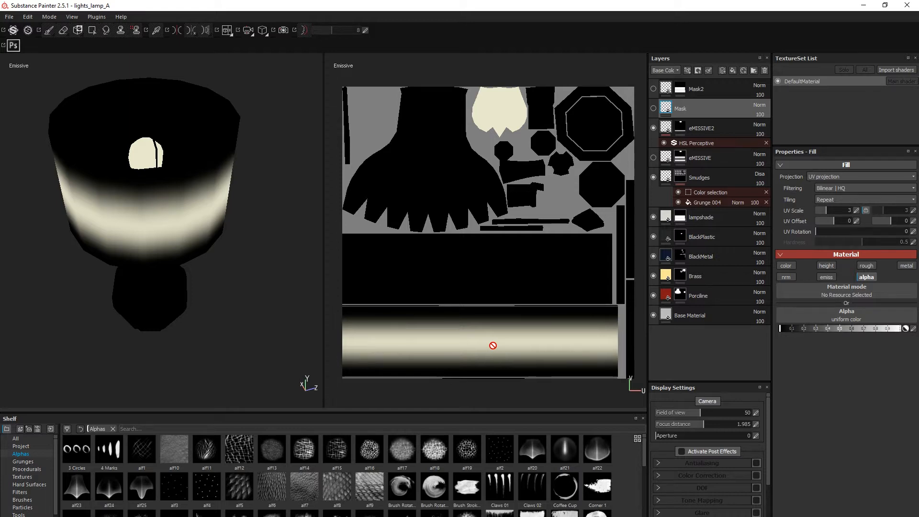
mouse_move(379, 342)
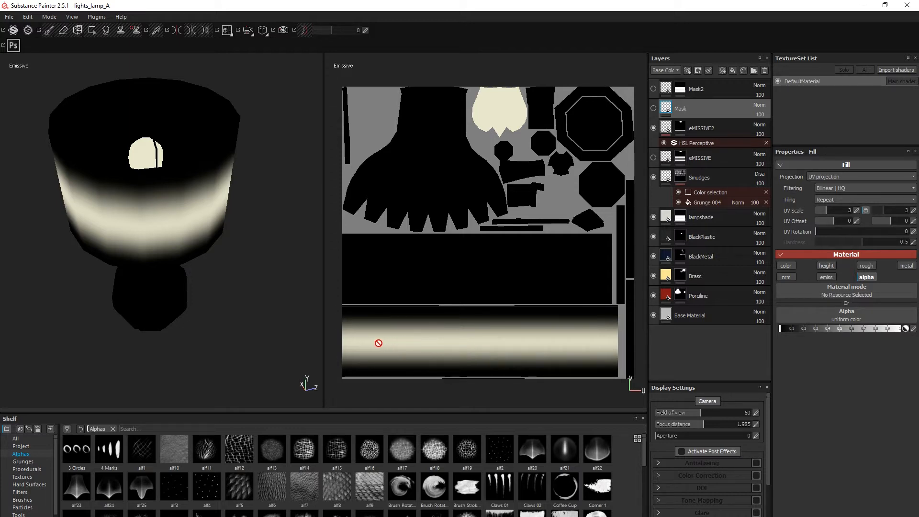
mouse_move(401, 344)
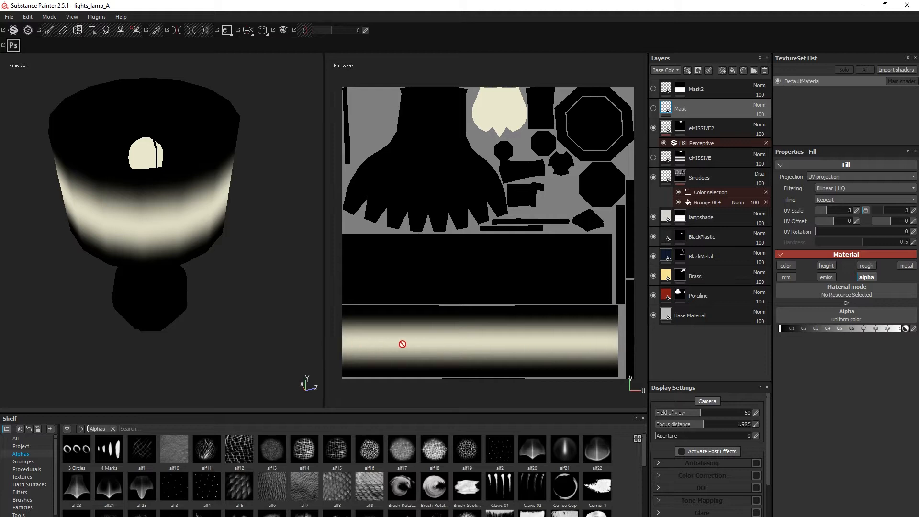
mouse_move(548, 147)
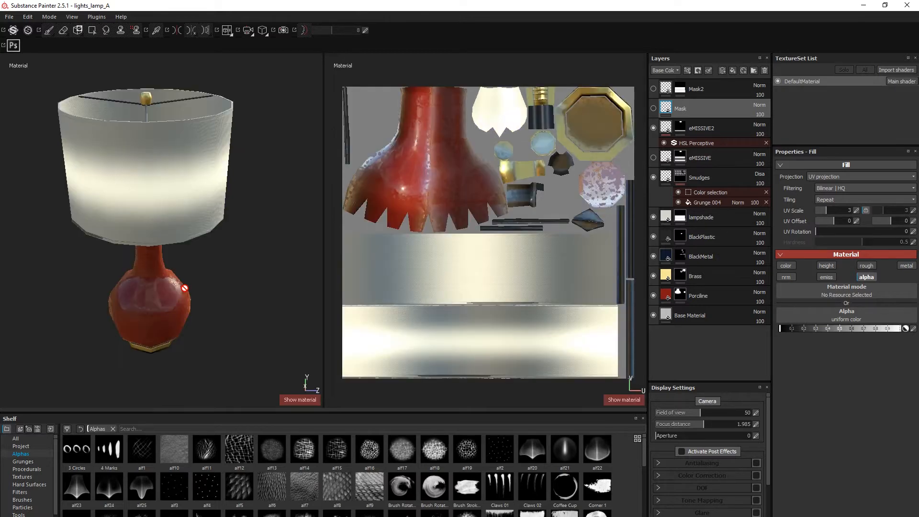
mouse_move(207, 284)
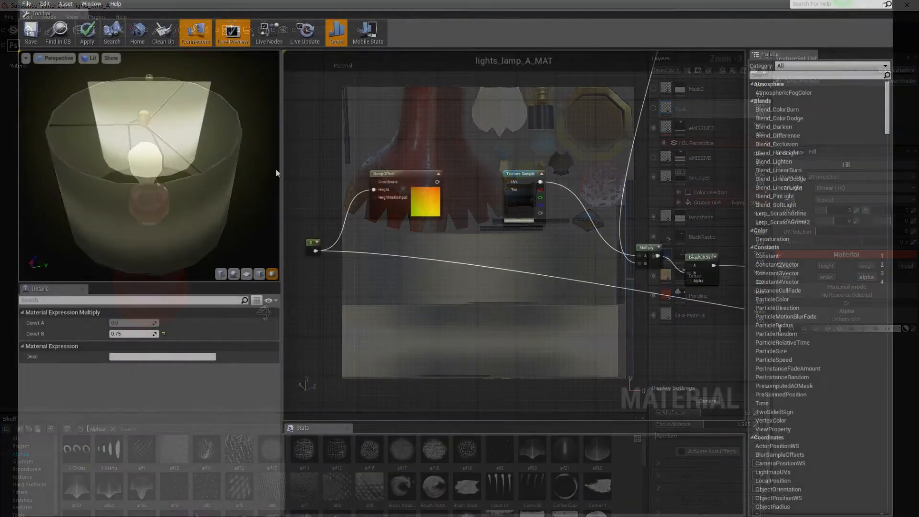
Step: Inspect the emissive Texture Sample and the BumpOffset node's settings (height ratio 0.6)
click(522, 173)
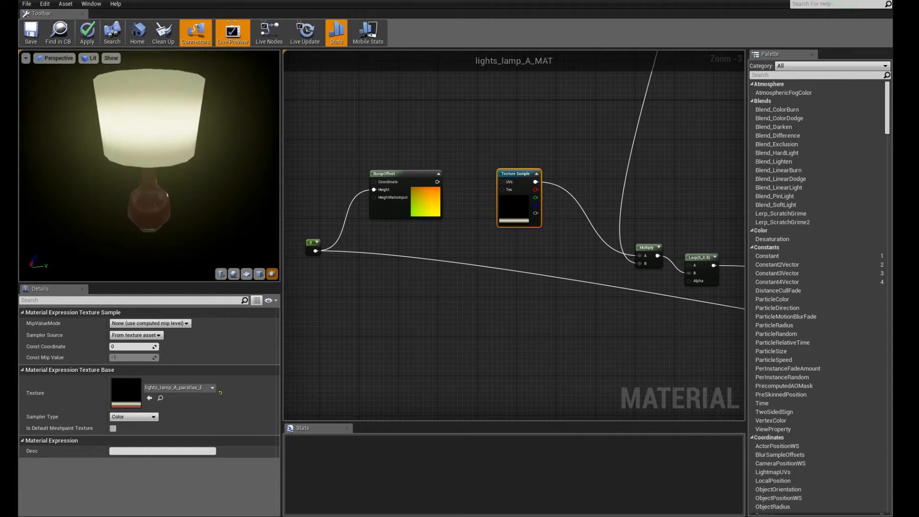
mouse_move(407, 175)
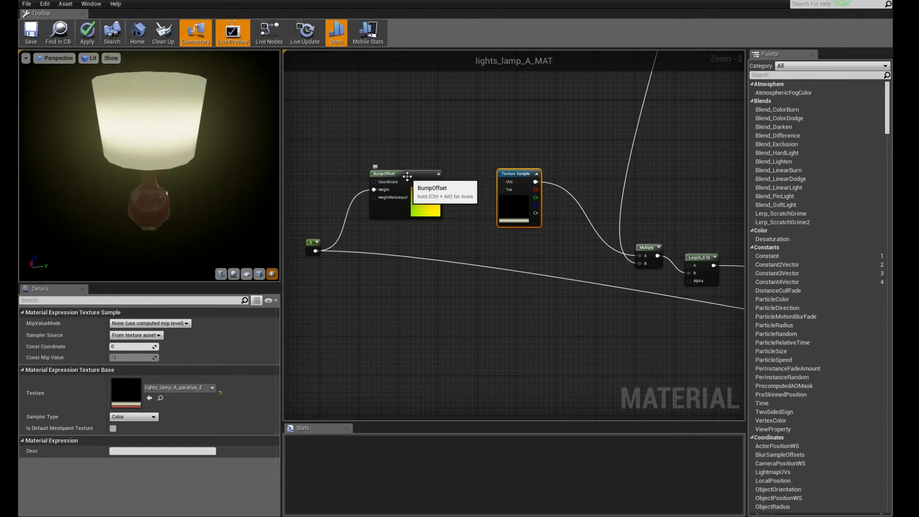
click(404, 174)
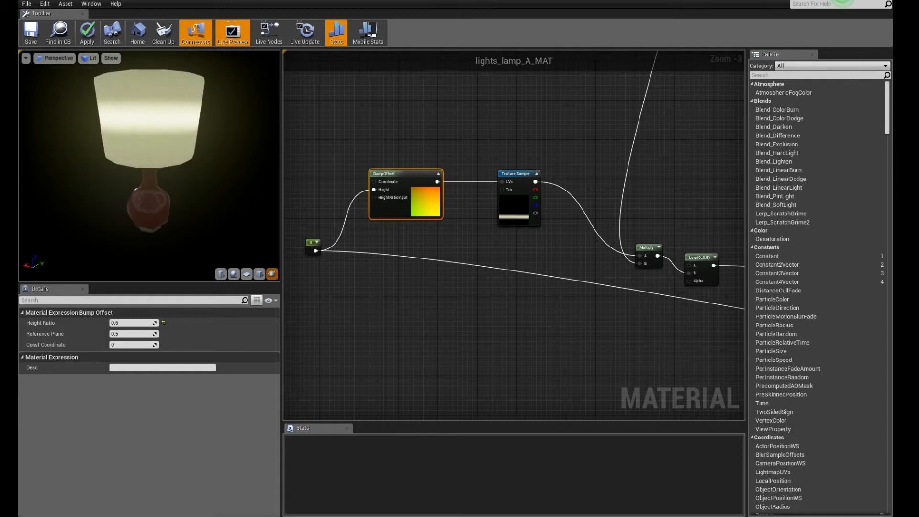
mouse_move(137, 167)
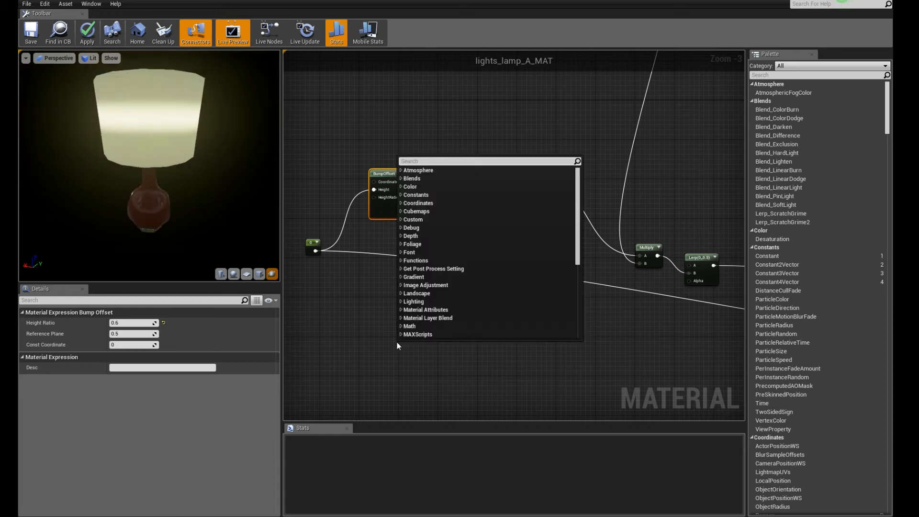
Step: Add a Fresnel node, preview it alone on the lamp, then stop previewing
text(fr)
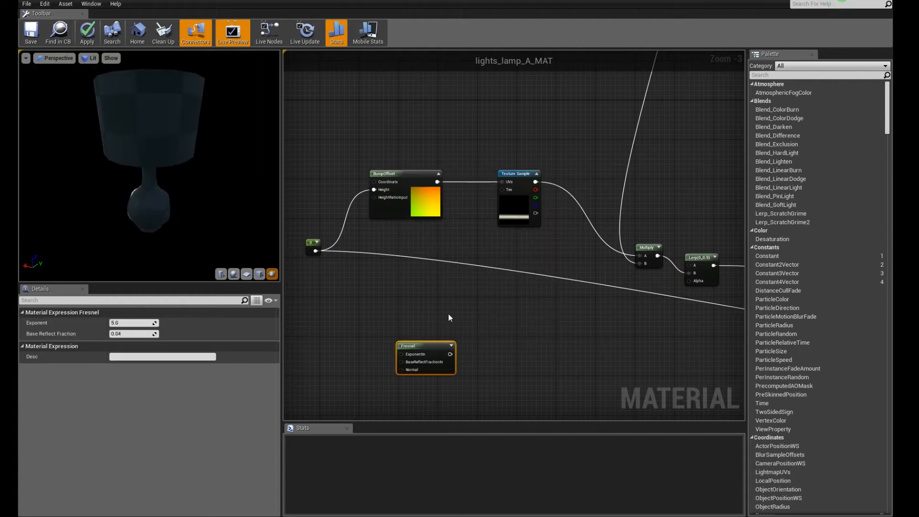
right_click(424, 345)
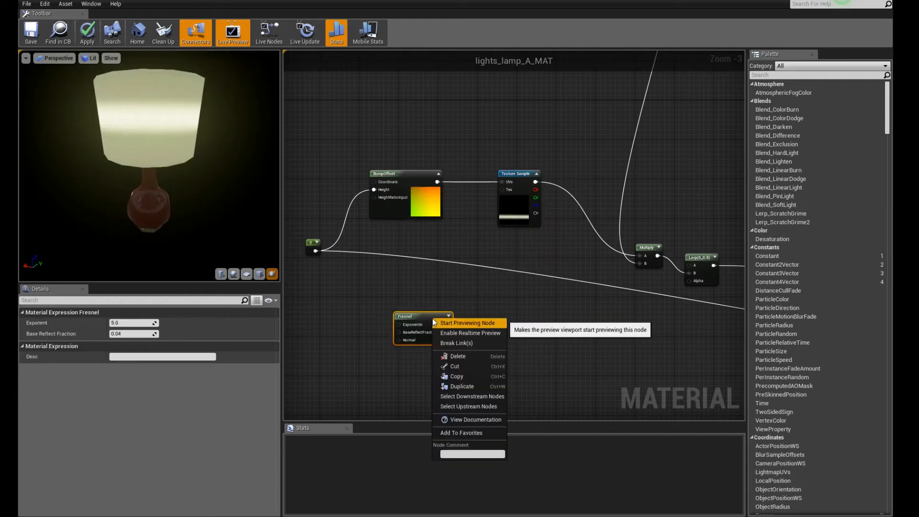
click(466, 323)
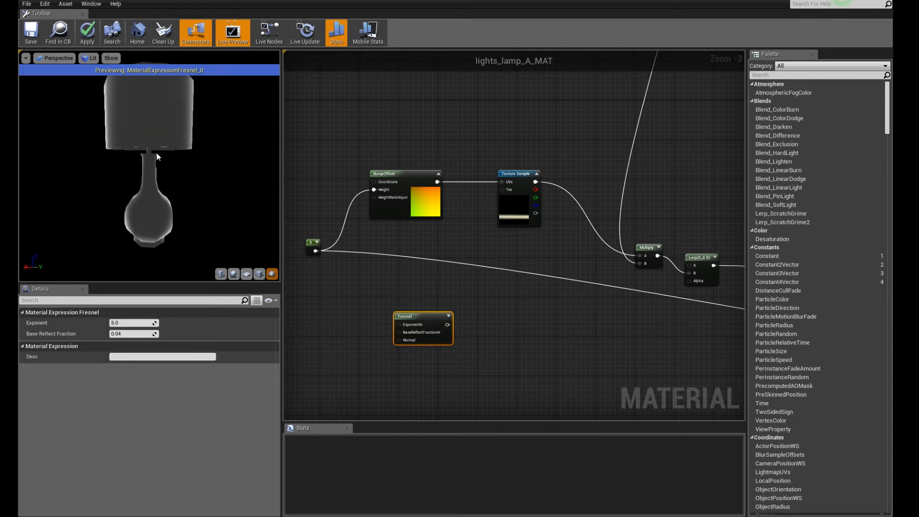
drag(156, 157, 165, 138)
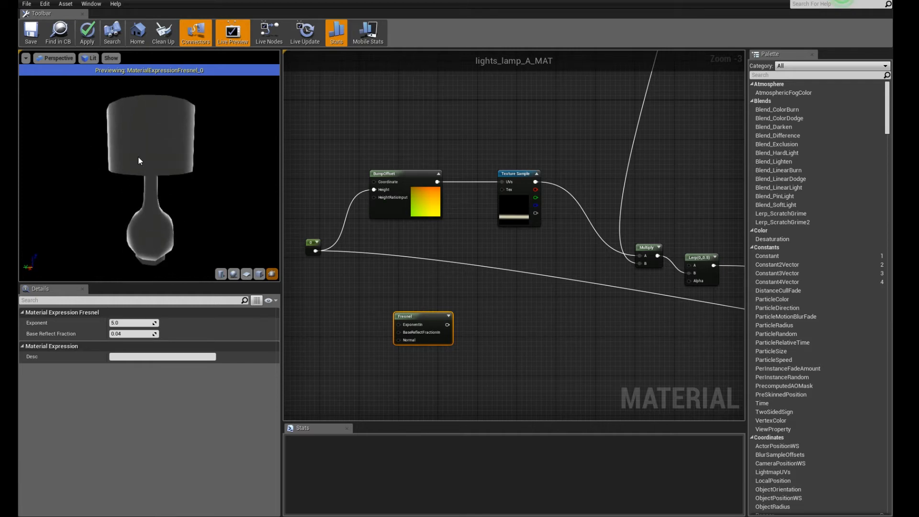
mouse_move(418, 318)
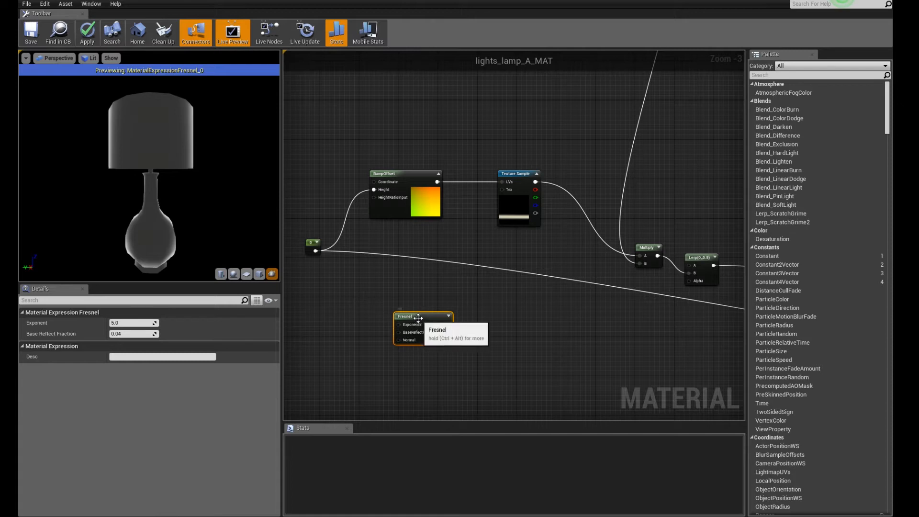
right_click(423, 317)
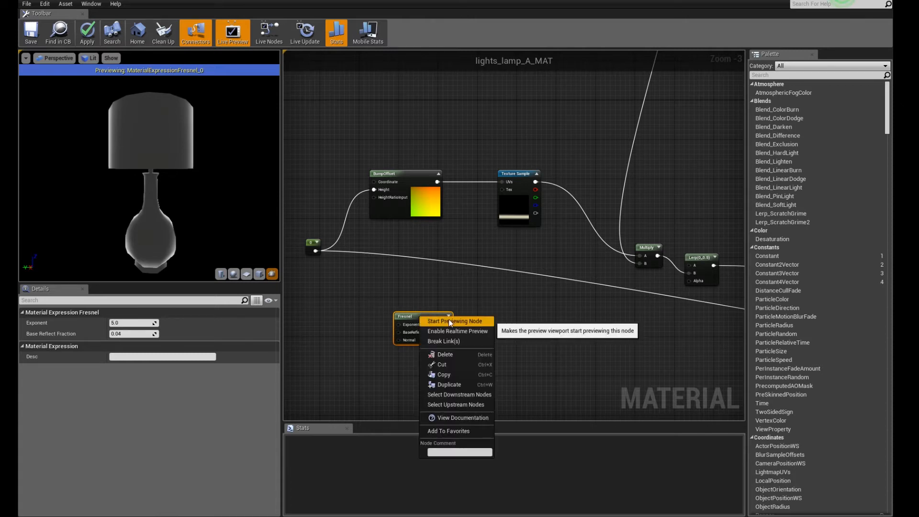
click(455, 320)
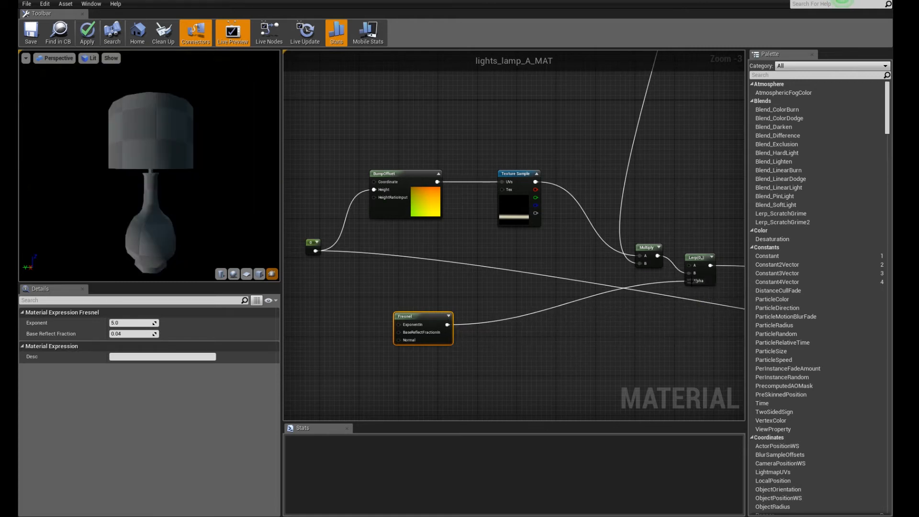
Step: Give the Fresnel node exponent 0.65 and base reflect fraction 0.00001
click(87, 33)
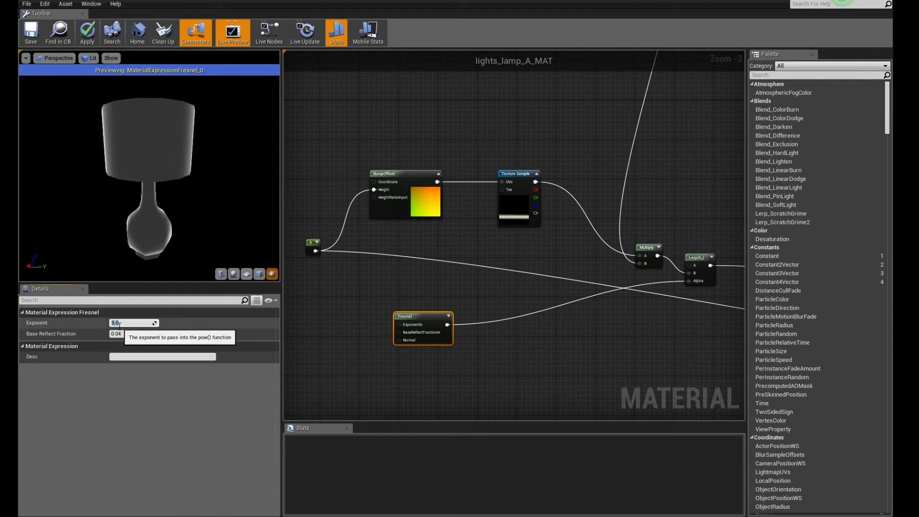
text(.65)
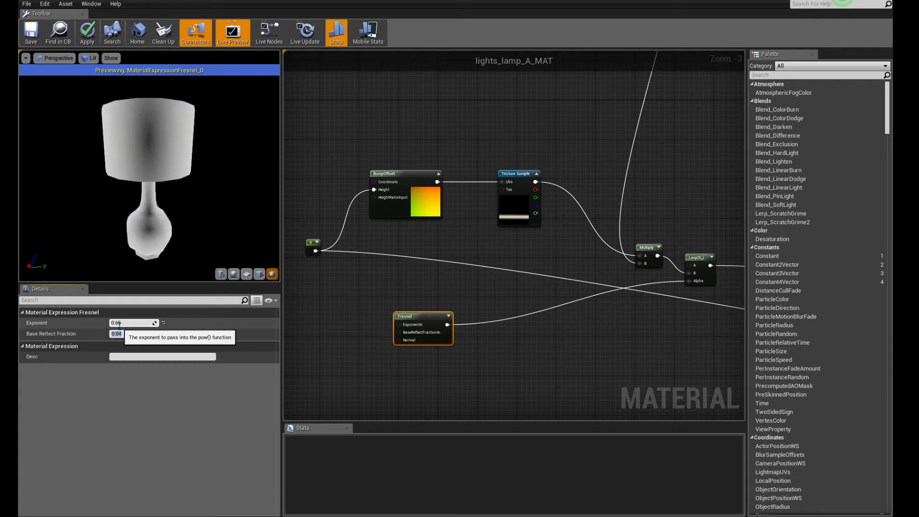
triple_click(116, 334)
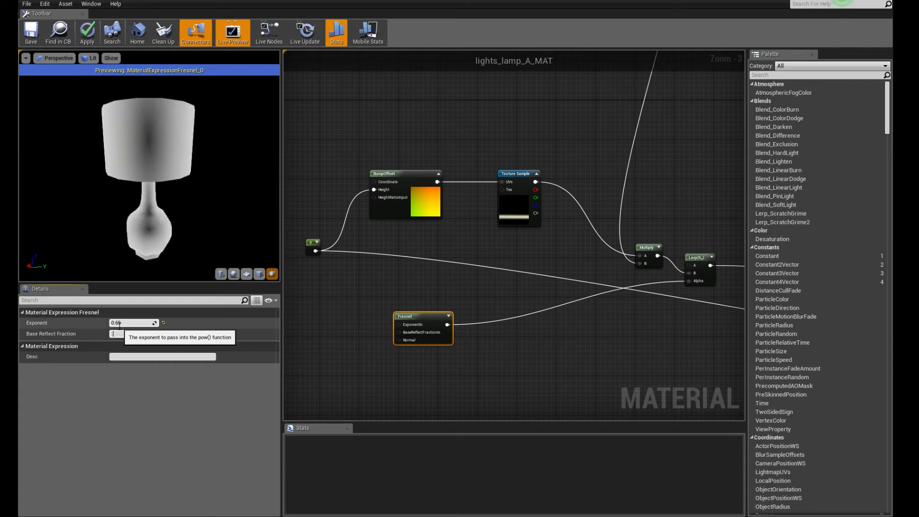
click(133, 333)
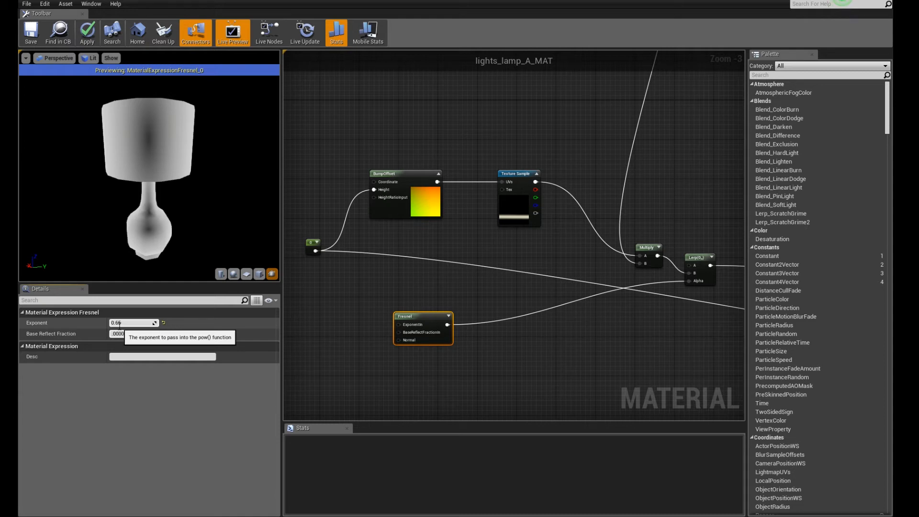
click(133, 334)
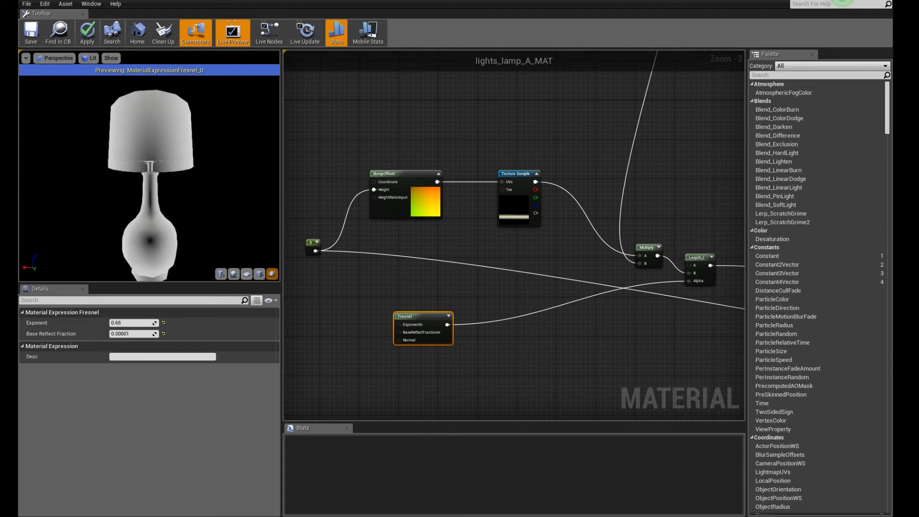
drag(153, 176, 149, 194)
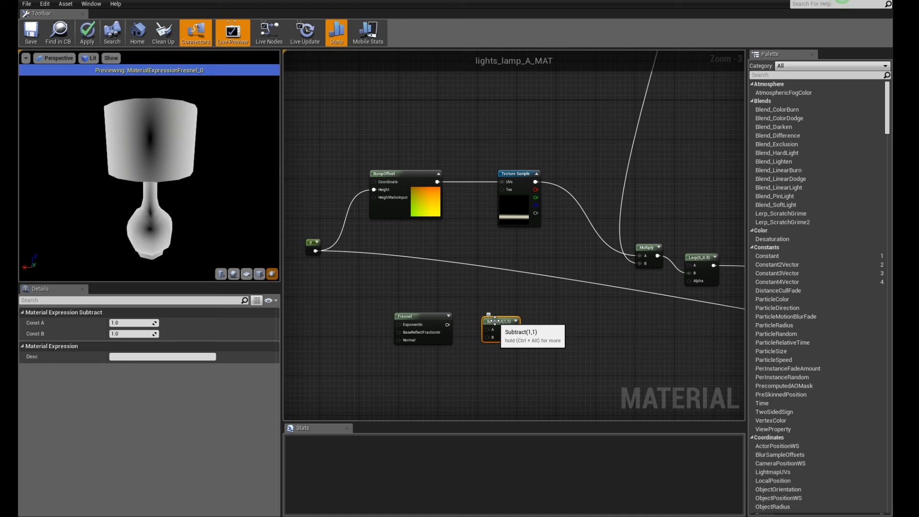
mouse_move(484, 367)
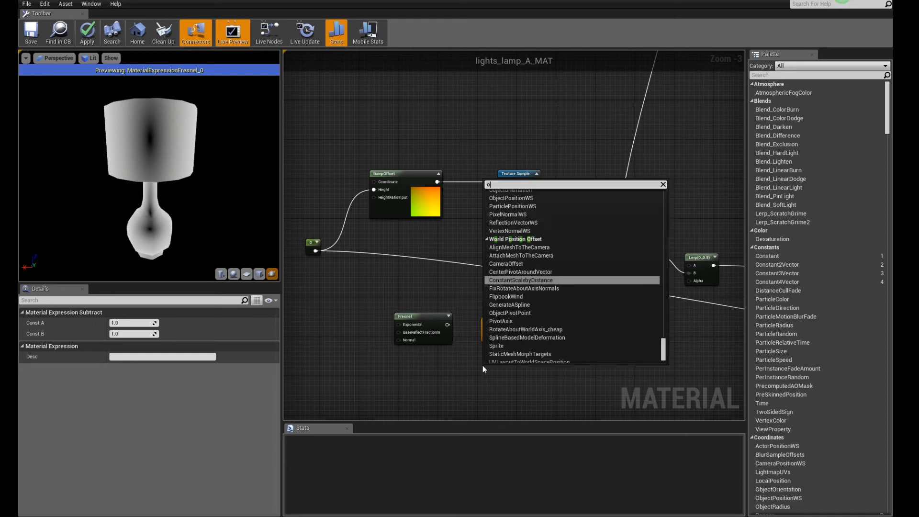
Step: Add a OneMinus node fed by the Fresnel output in place of Subtract
text(oneMin)
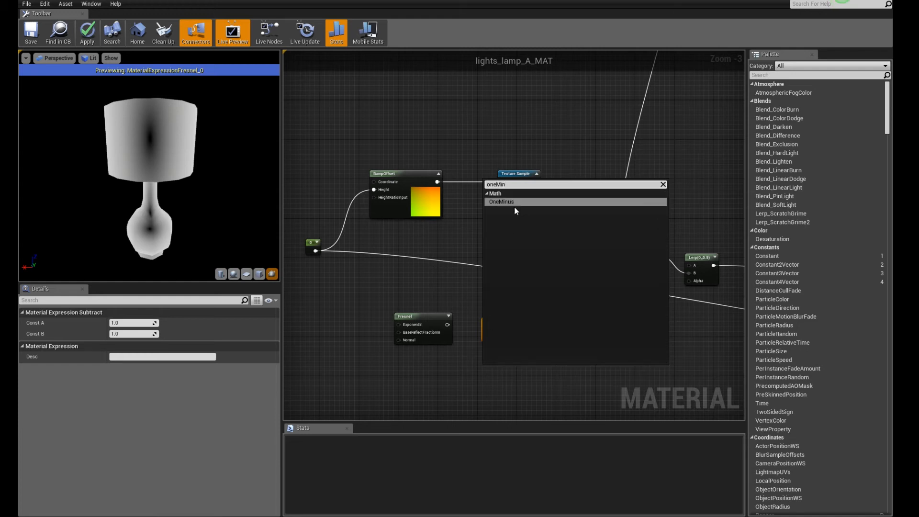
click(501, 201)
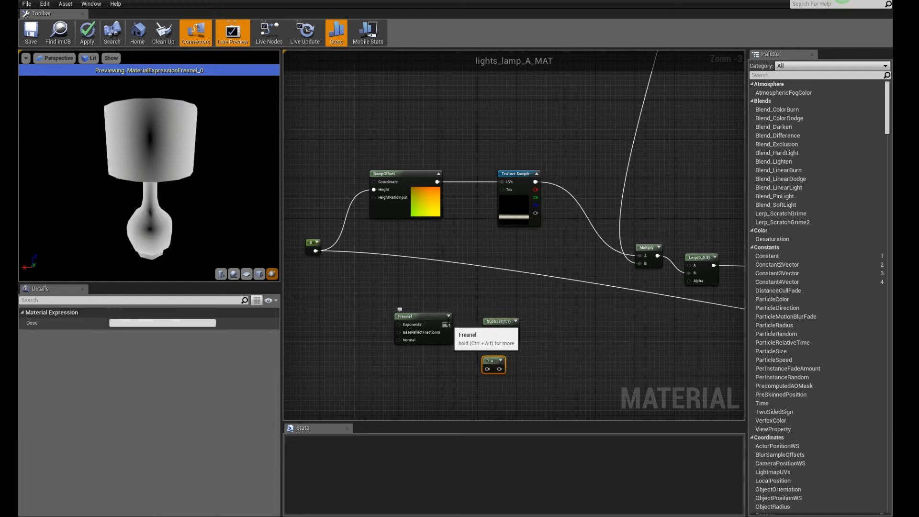
mouse_move(507, 346)
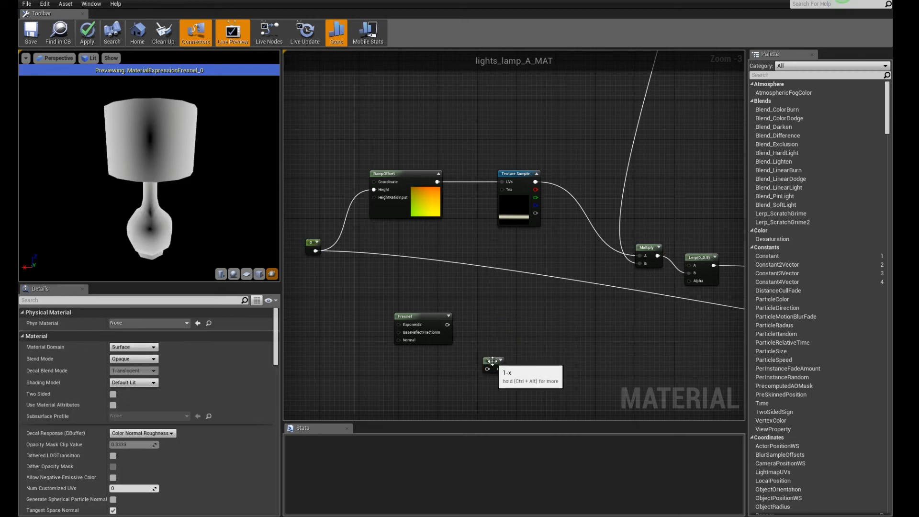
click(489, 325)
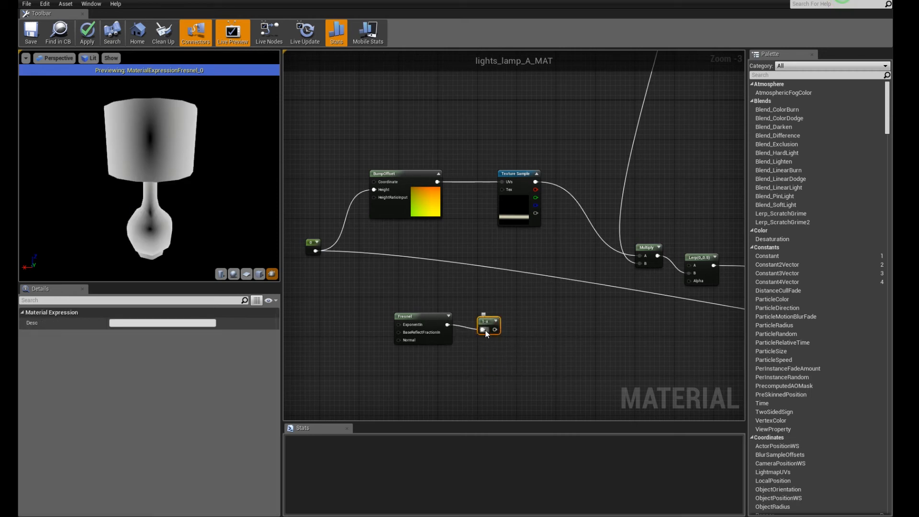
click(489, 326)
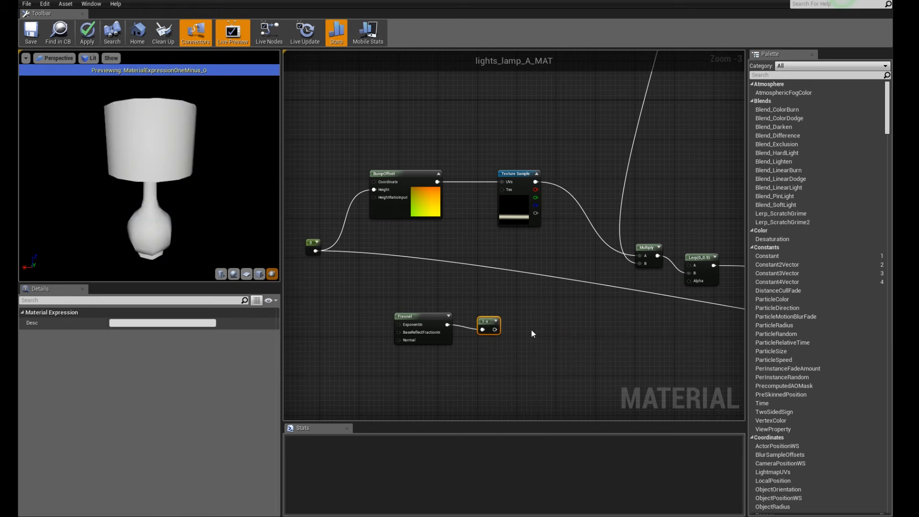
drag(149, 170, 150, 117)
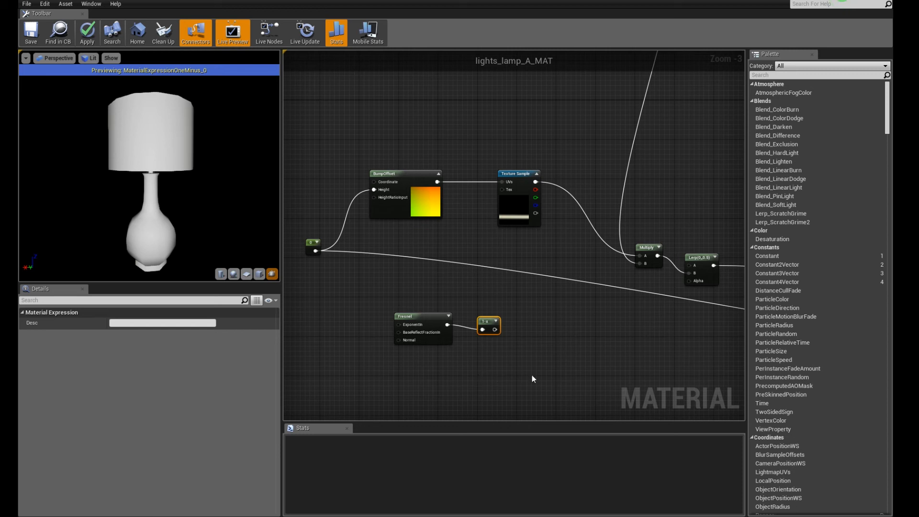
Step: Add a Power node on the OneMinus output with an exponent of about 6
right_click(534, 369)
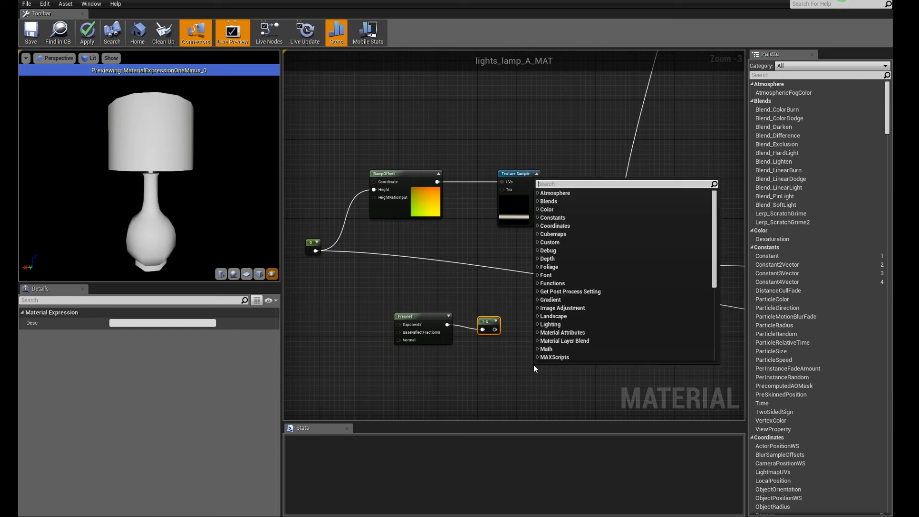
text(power)
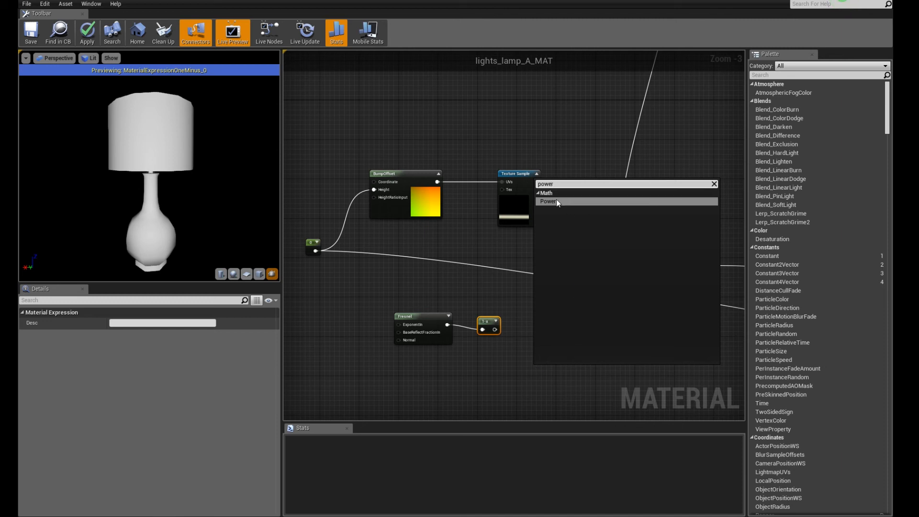
click(548, 201)
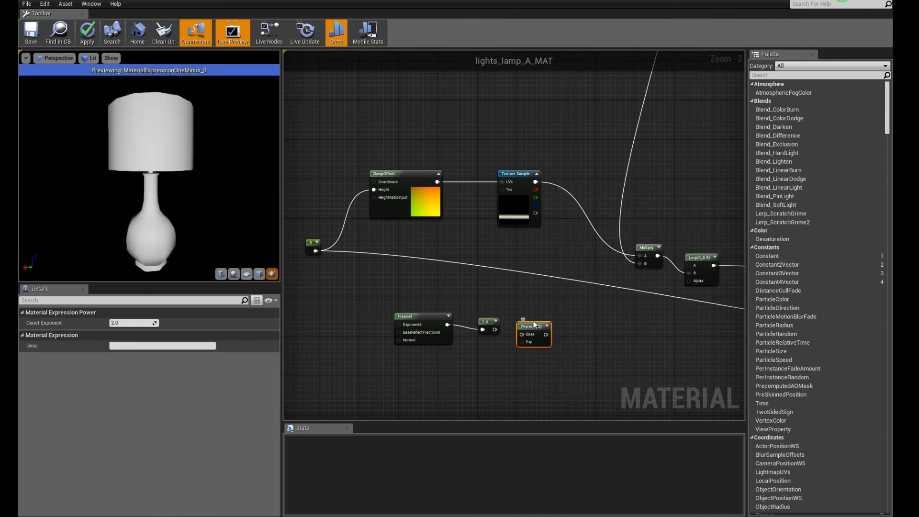
mouse_move(503, 331)
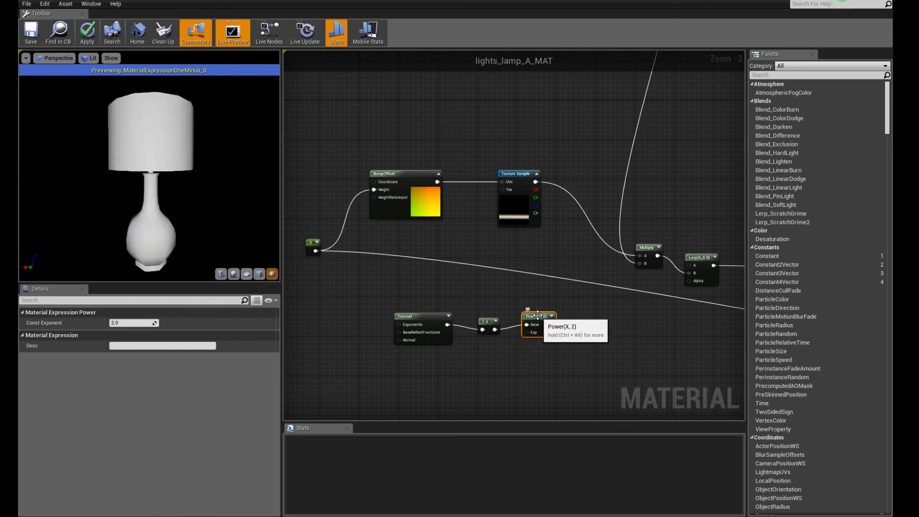
click(536, 315)
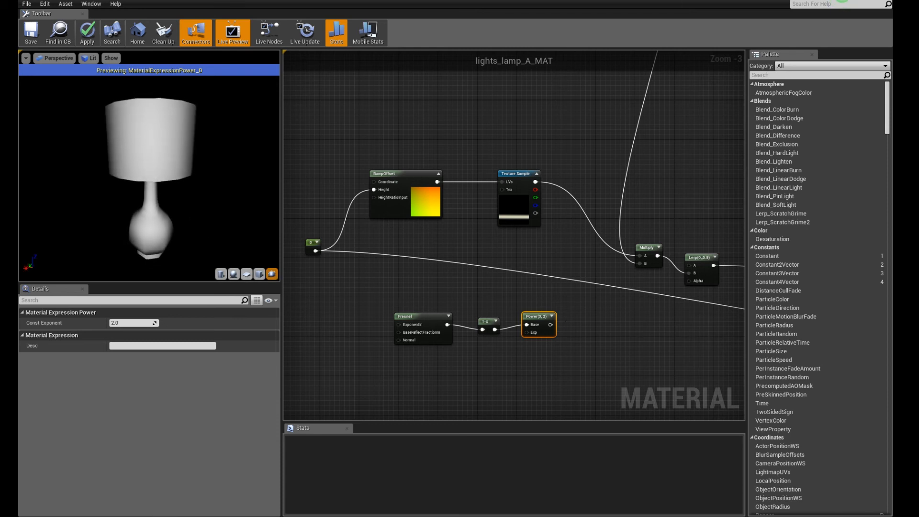
drag(147, 175, 146, 135)
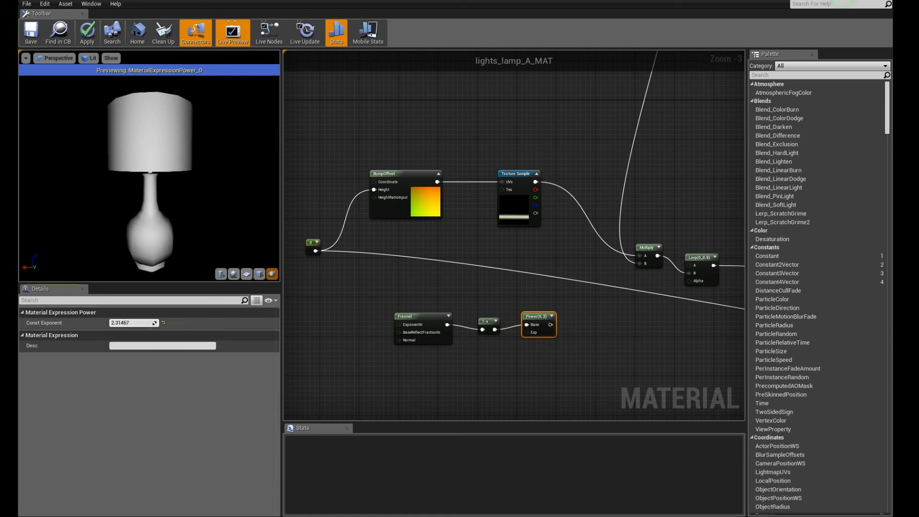
text(5.763376)
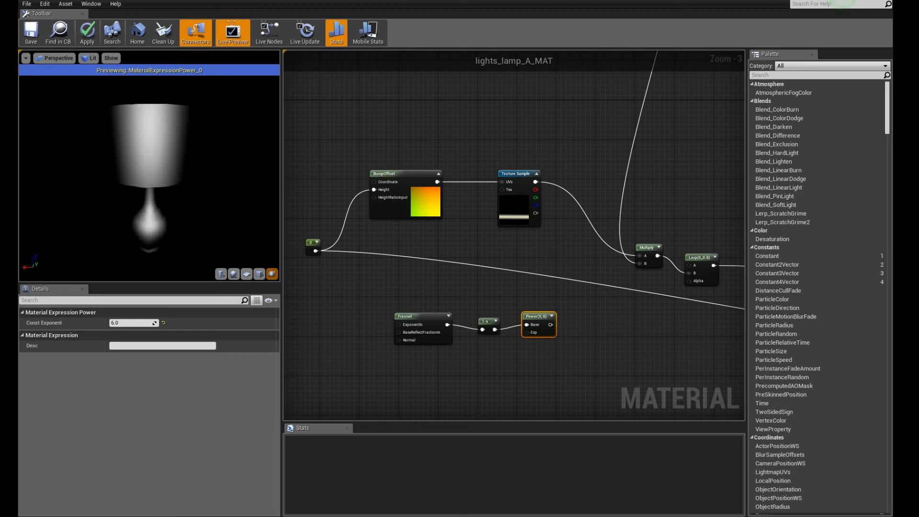
mouse_move(531, 313)
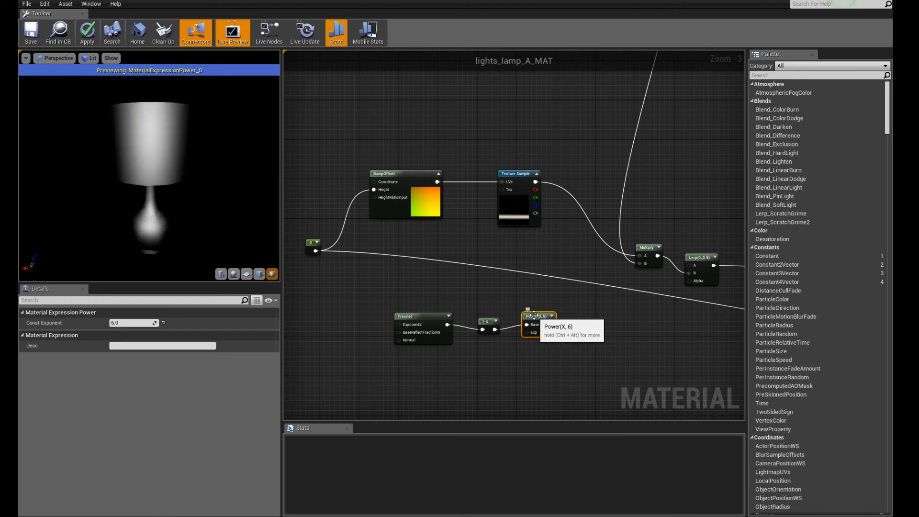